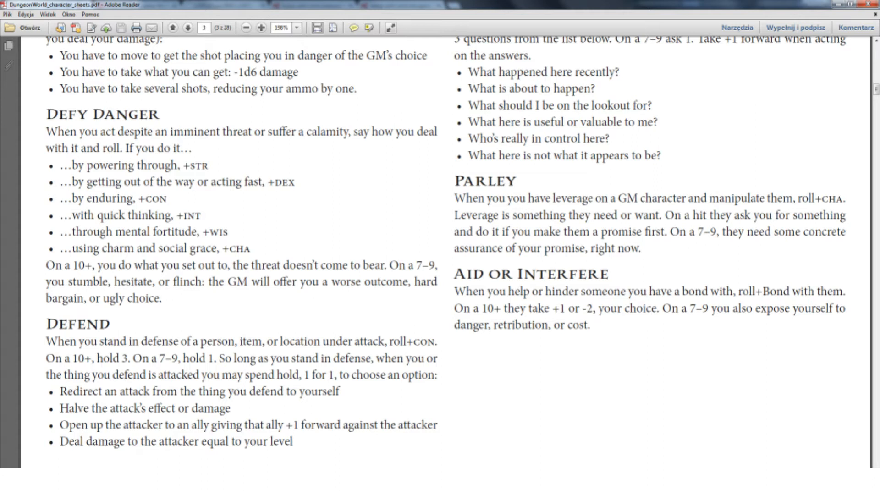
Step: Bring the Roll20 town map back after reading the Defend move in the PDF
left_click(294, 442)
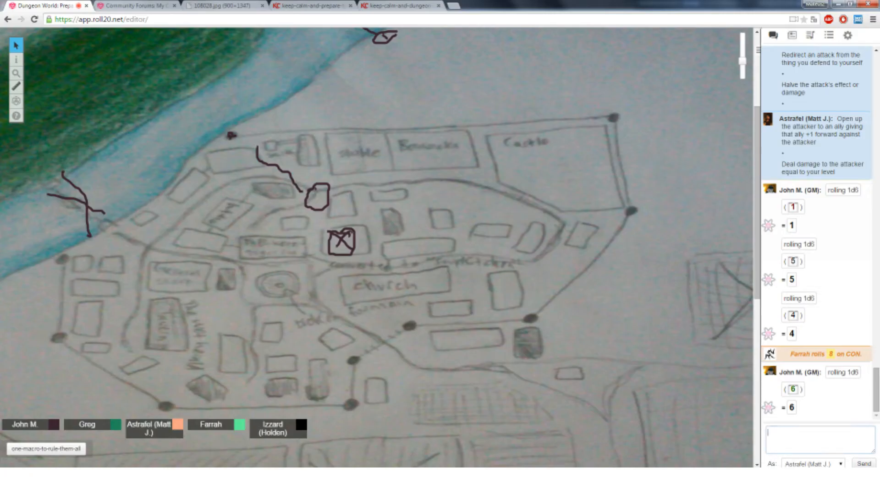
left_click(818, 439)
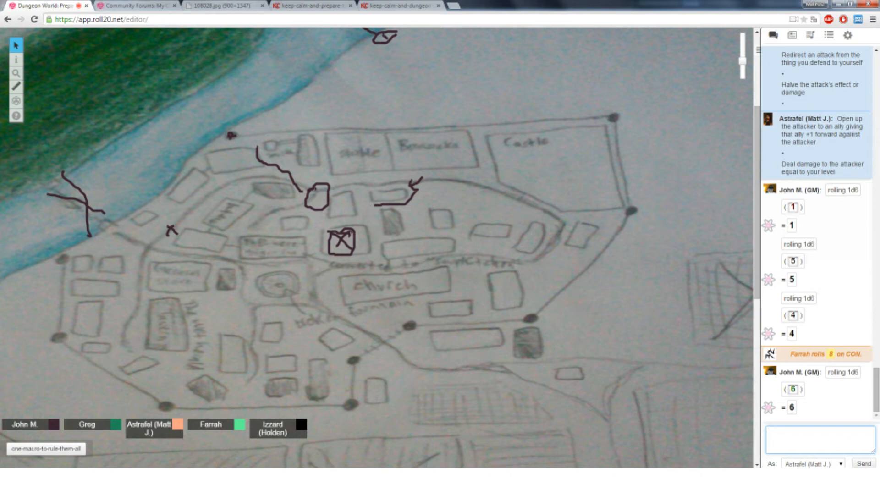
Step: Draw a short blue stroke and a small dark dash beside the square marker
left_click(343, 183)
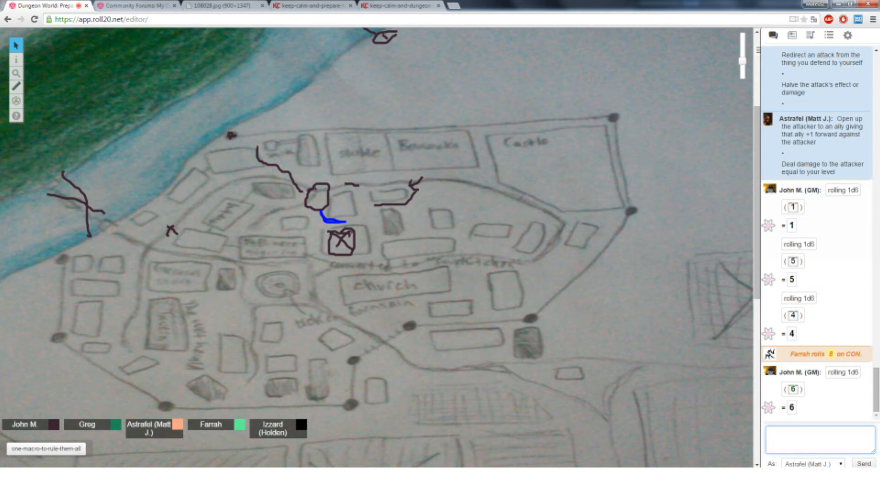
left_click_drag(325, 208, 285, 225)
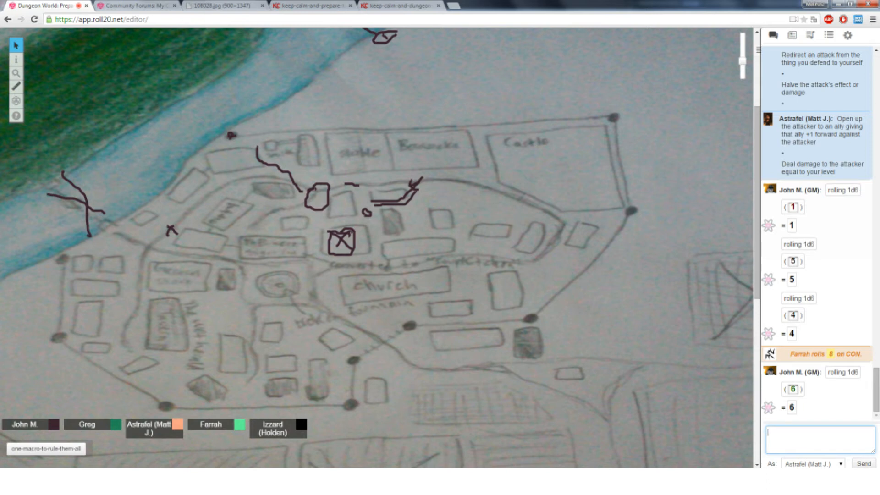
Step: Show page 3 of the character sheets with Defy Danger, Defend, Parley and Aid or Interfere
left_click(173, 230)
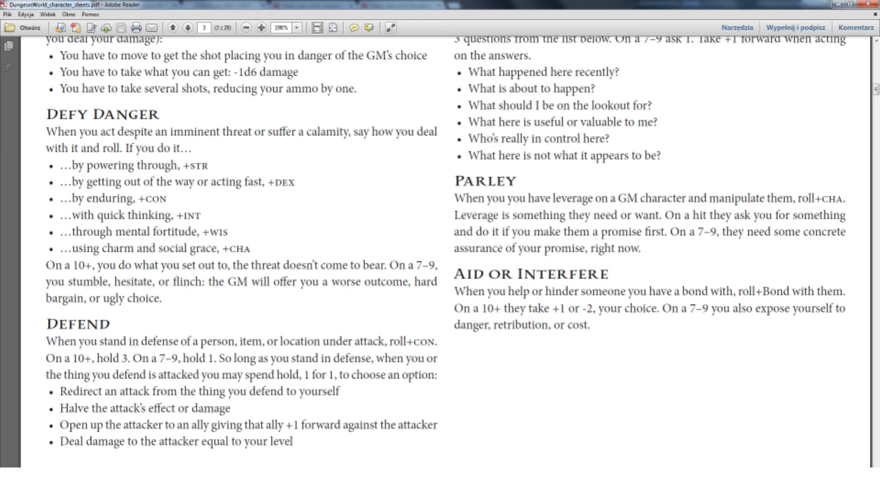
left_click(294, 442)
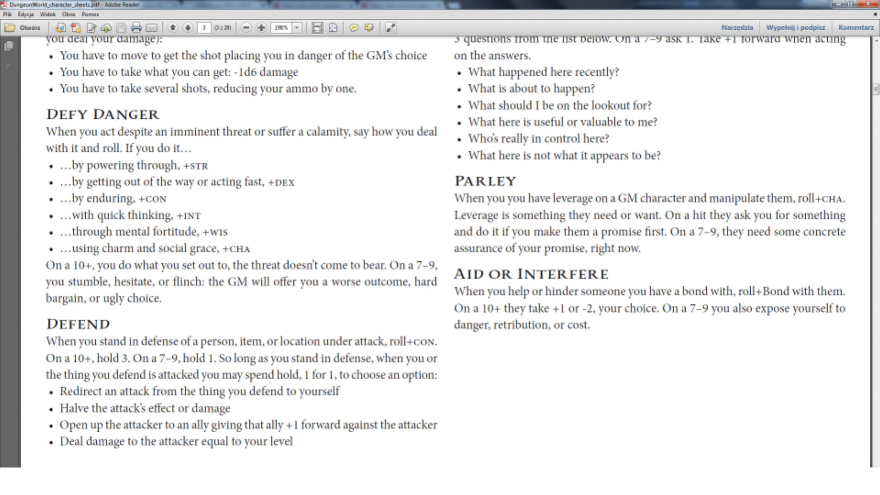
Step: Ask in chat 'if you can decide that you deal nonlethal dmg' and roll with modifier 2
left_click(292, 441)
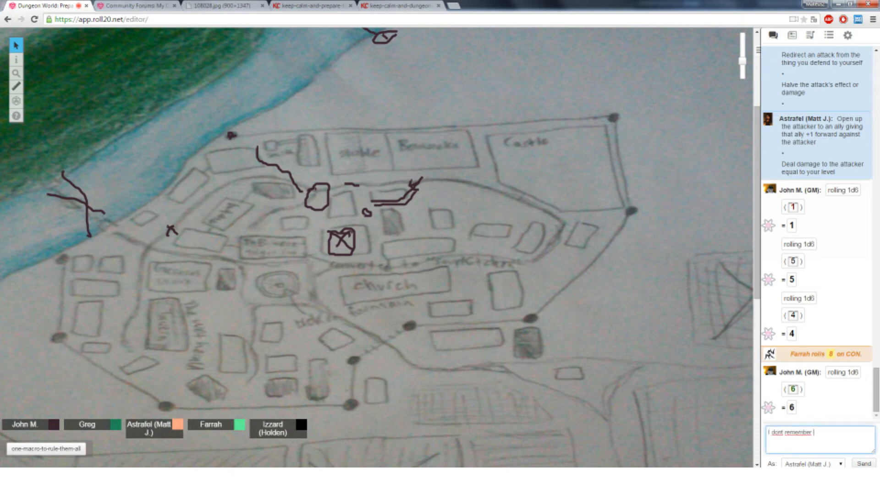
type("if you can decide")
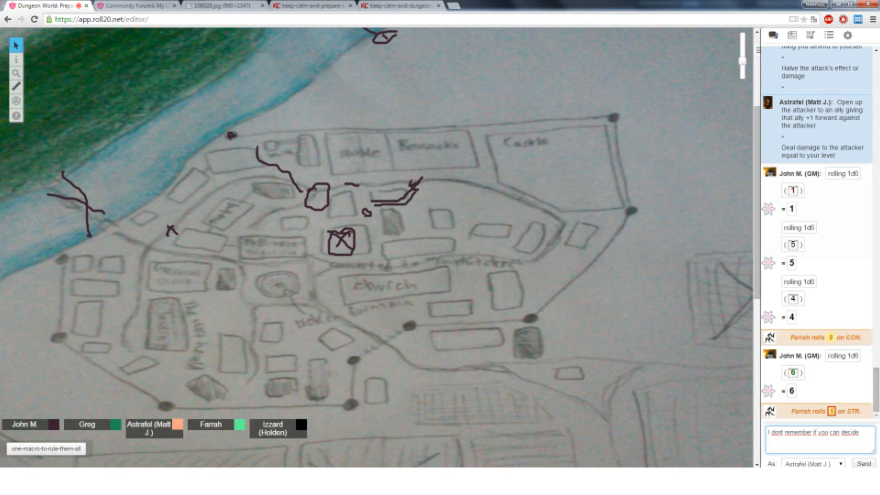
type("that you")
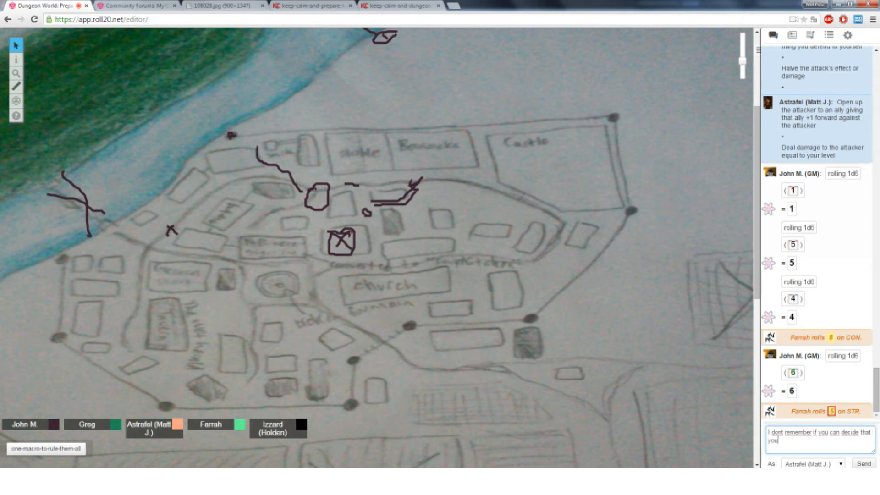
type("deal nonlethal")
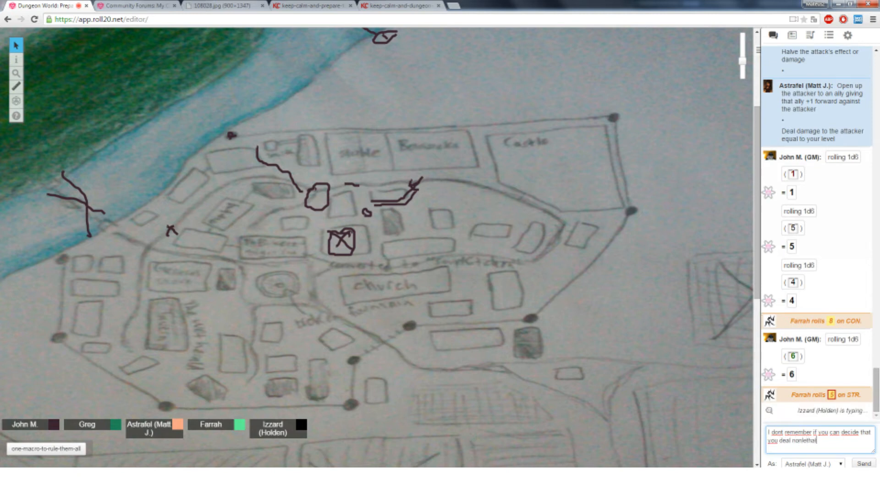
type("dmg")
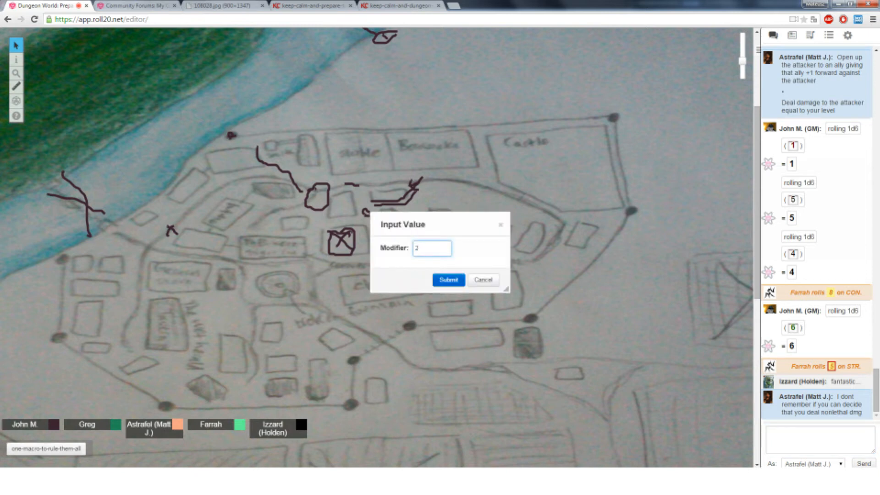
left_click(449, 280)
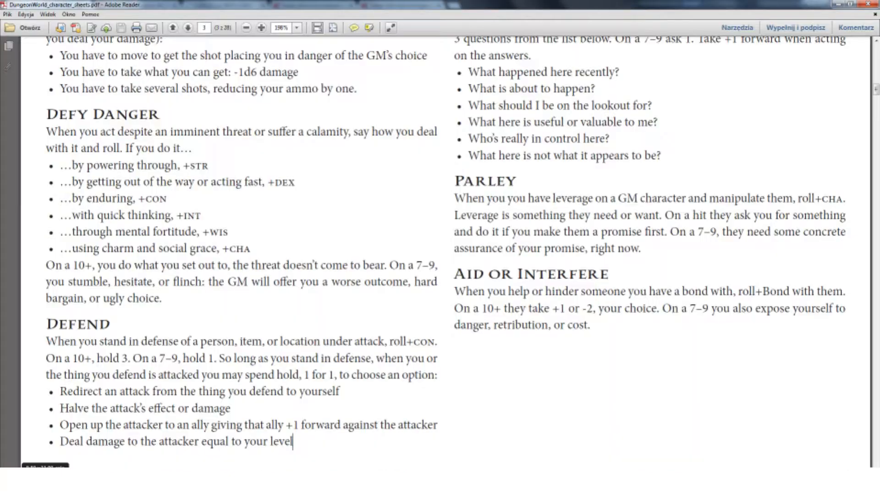
Step: Scroll the PDF to page 4 with Special Moves and the Name and Look section
scroll("up", 3)
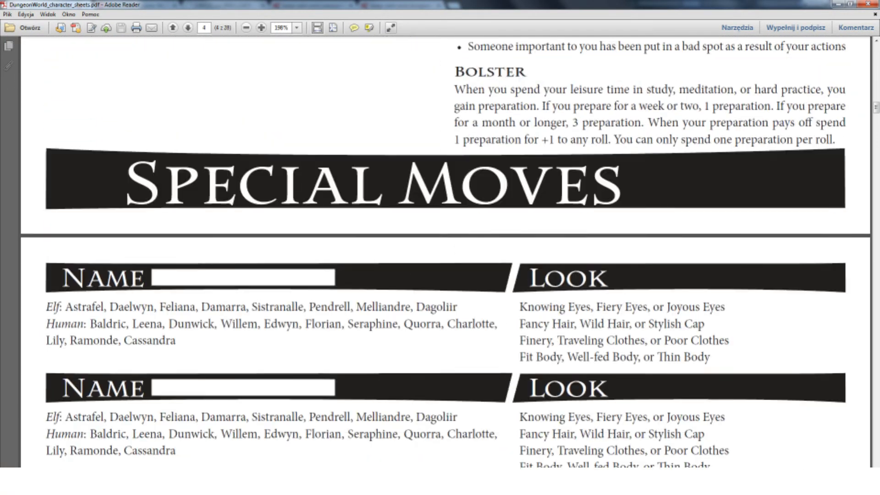
Step: Start Astrafel's chat quote with 'The' in the Roll20 chat box
left_click(188, 27)
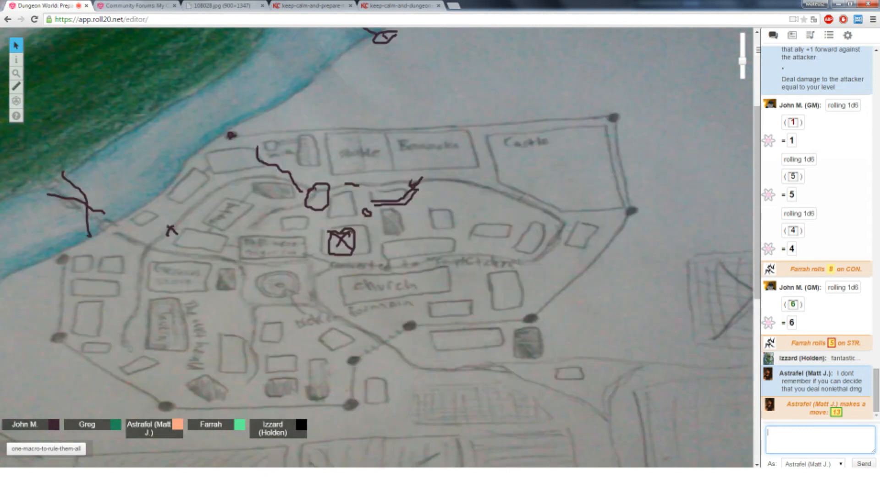
type("The")
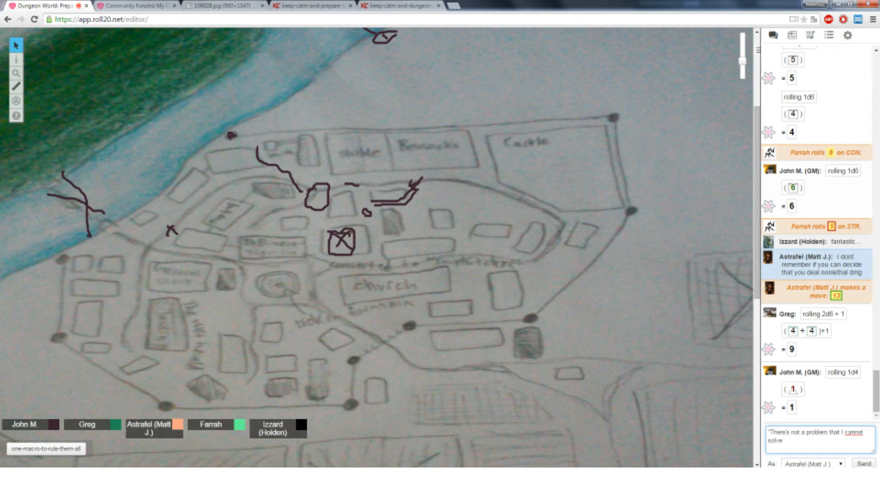
Step: Finish and send Astrafel's quote ending 'without using doors' in chat
left_click(796, 441)
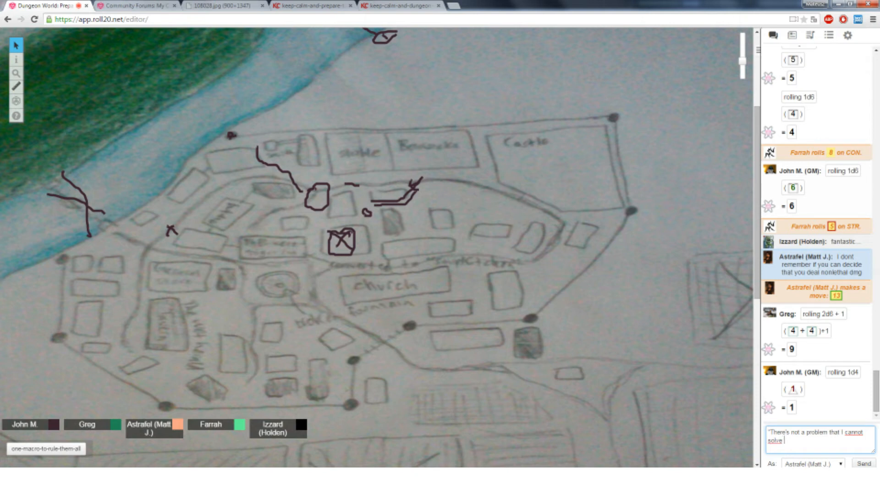
type("without using do")
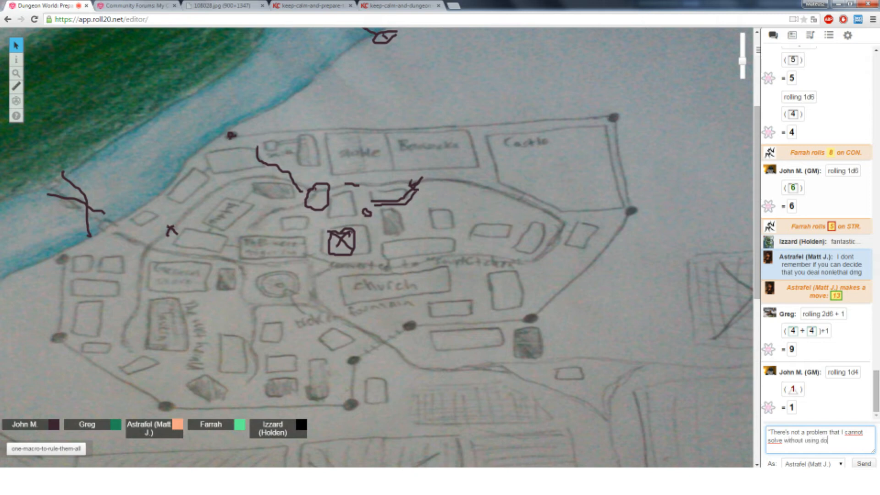
left_click(866, 462)
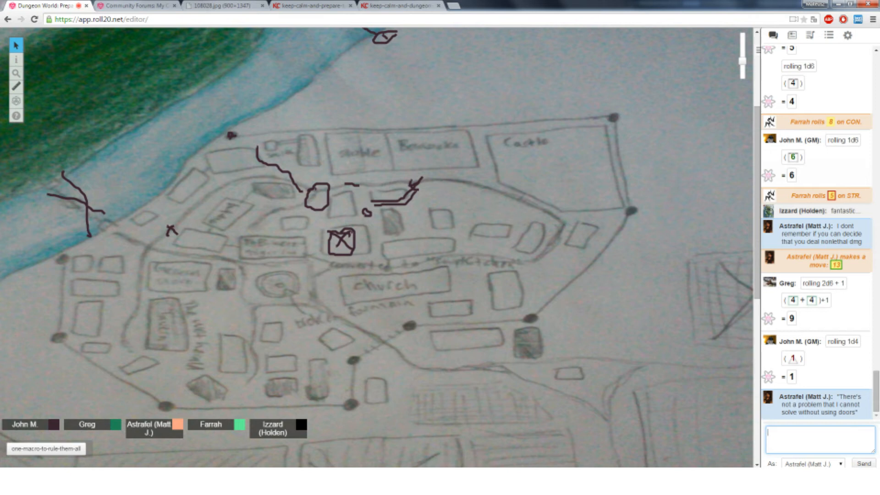
Step: Circle the X mark on the western part of the town map
scroll("down", 3)
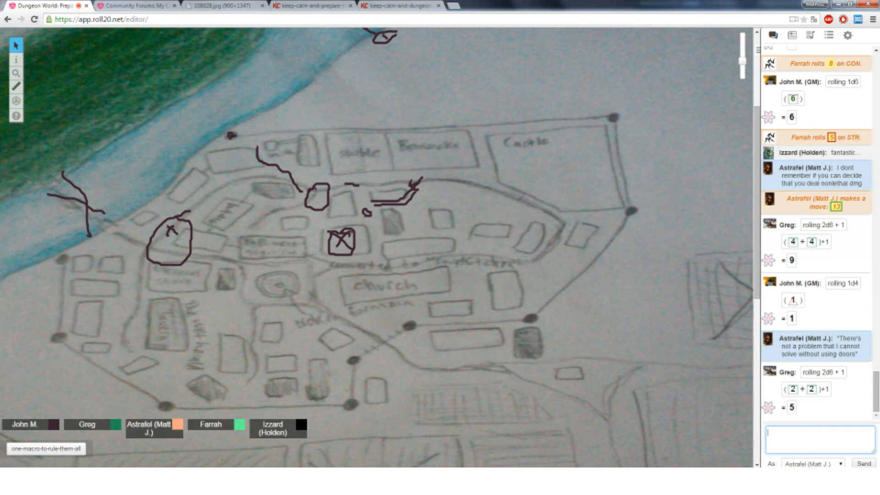
Step: Post Astrafel's doors line, then roll 2d6+1 totalling 5 and 2d6 totalling 4
scroll("down", 3)
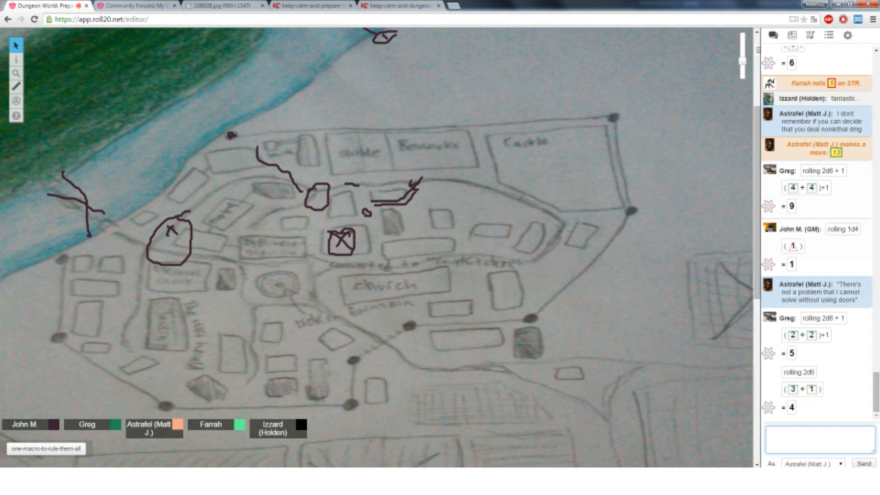
left_click(824, 426)
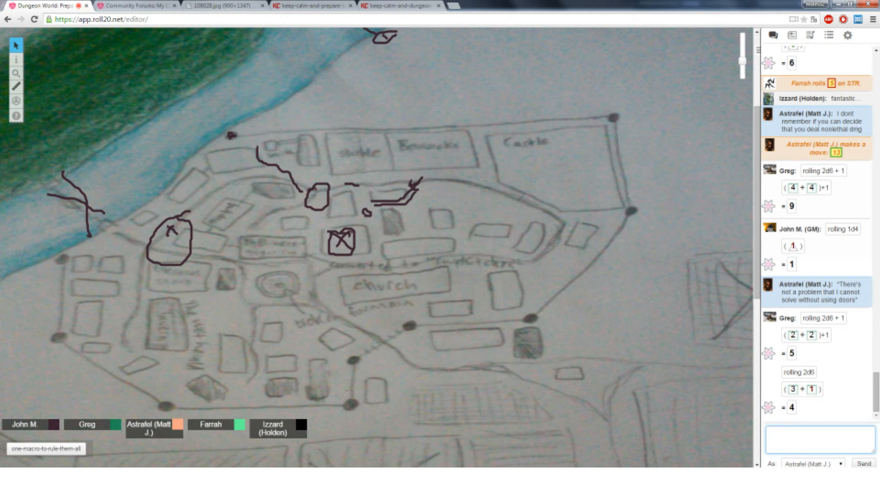
left_click(339, 260)
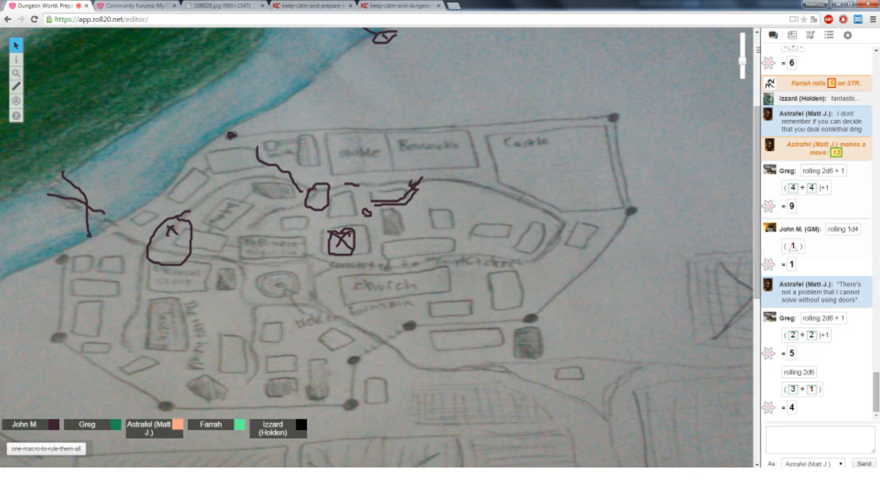
Step: Roll 1d4 in chat as the GM, coming up 1
scroll("down", 3)
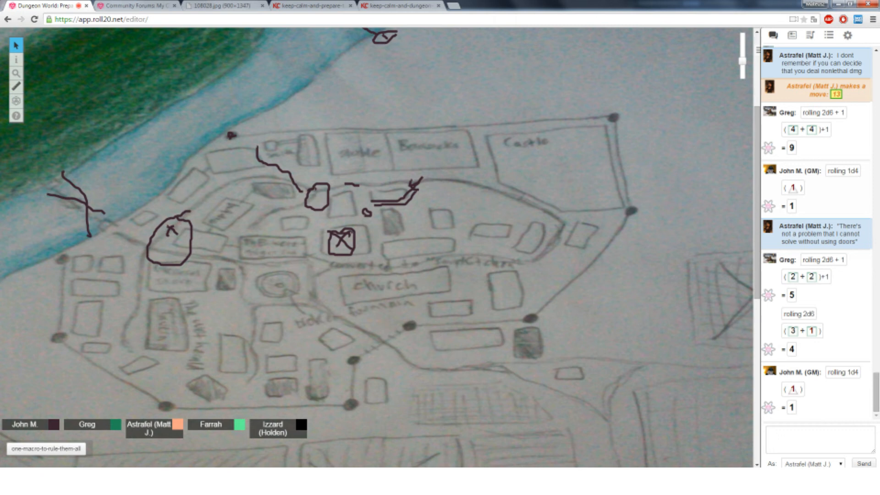
left_click(296, 251)
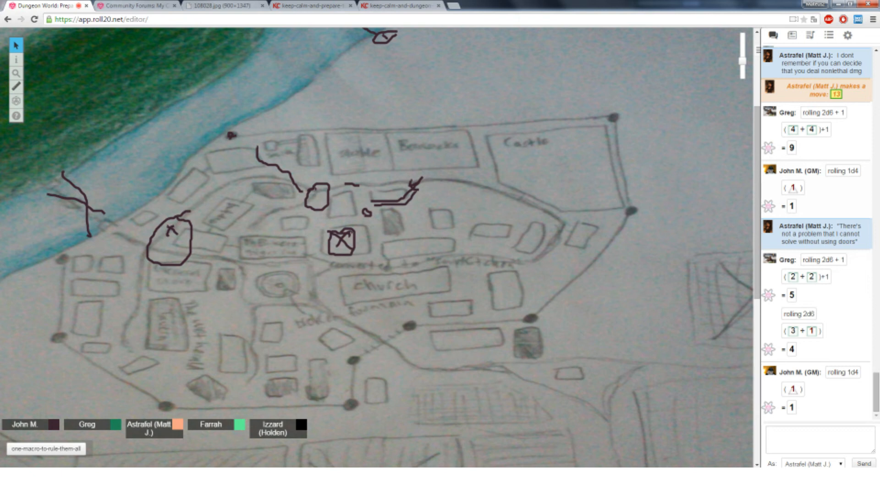
left_click(311, 7)
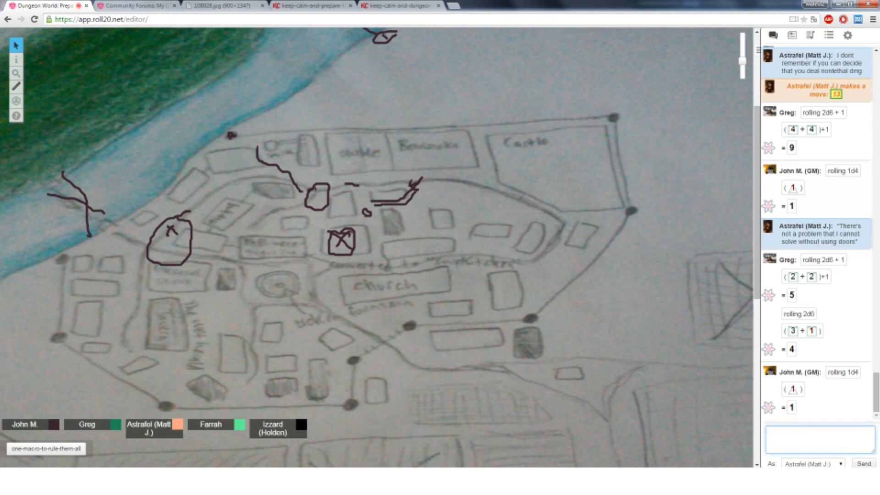
Step: Send 'I used to be common folk afflicted...' to chat and refocus the chat box
type("I used to be")
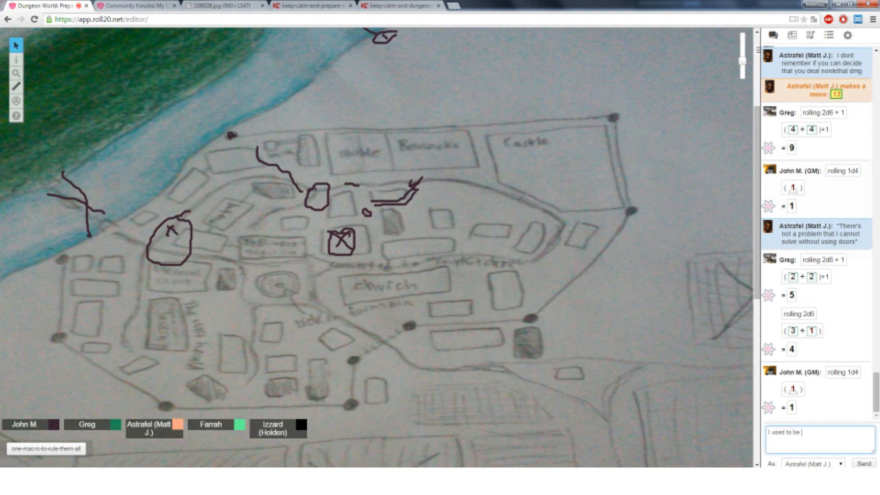
type("common folk afflicted with madness, but then I took an arr")
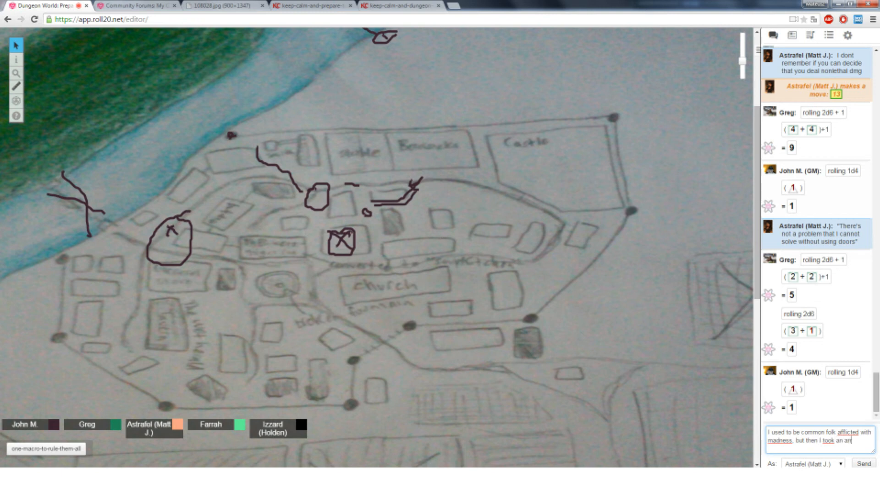
left_click(863, 462)
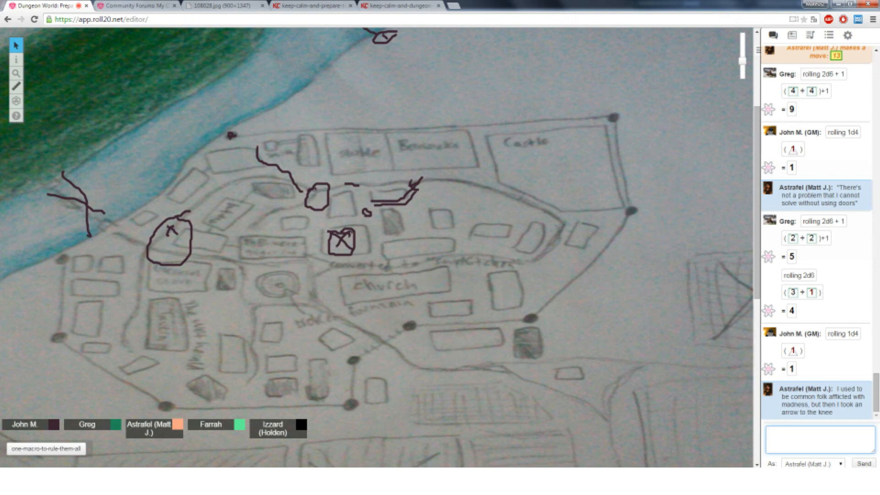
left_click(398, 6)
type("I basically ")
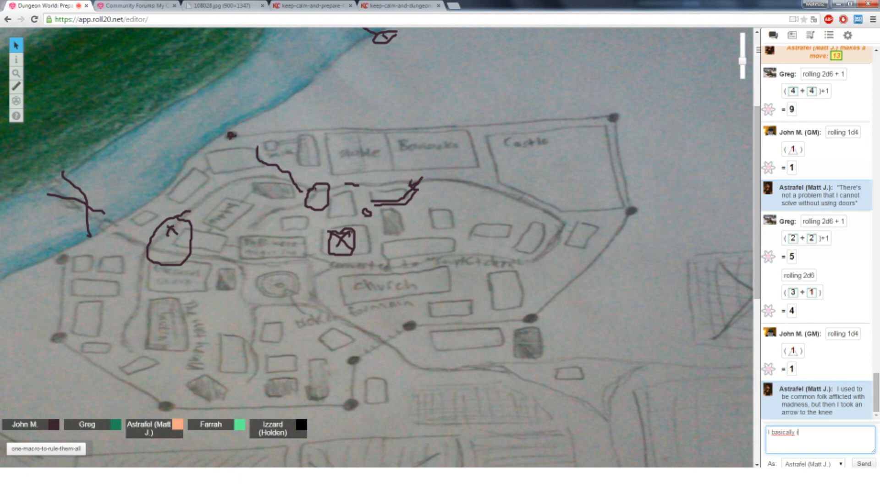
Step: Write 'imagine more humanly looking Reavers from Firefly w...' in the chat input
type("imagine more u")
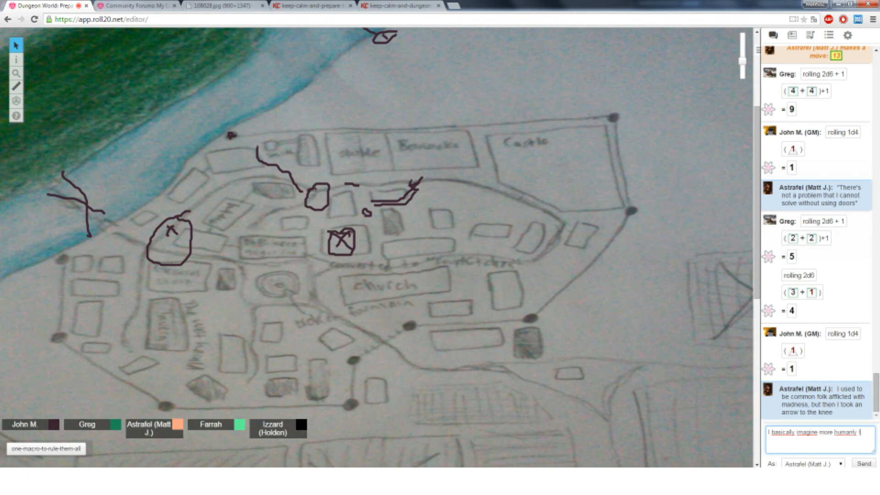
type("looking Reavers")
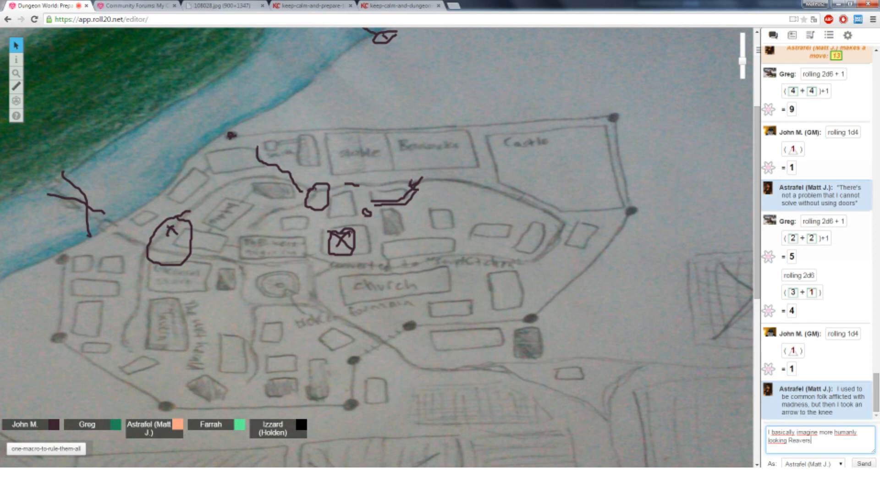
type("from")
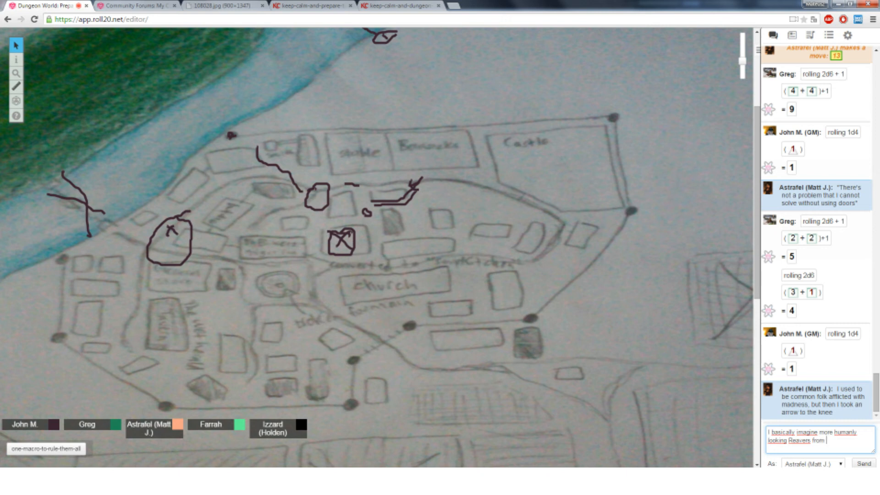
type("Firefly")
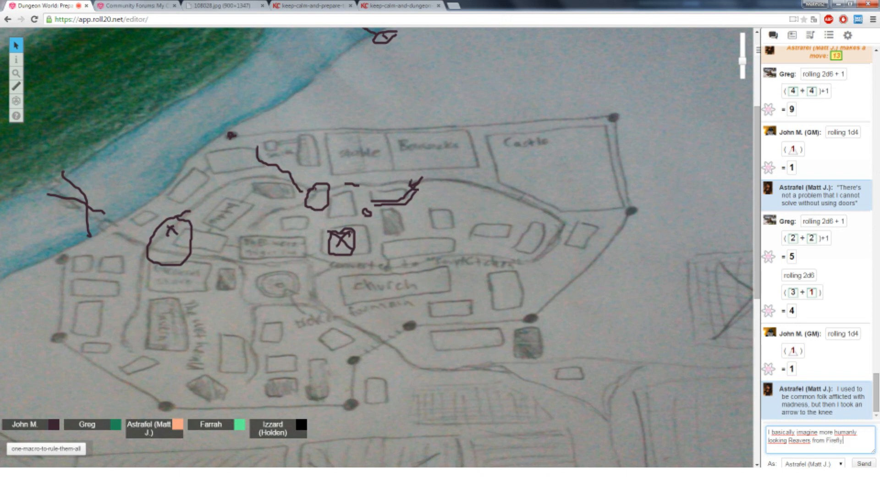
type("w")
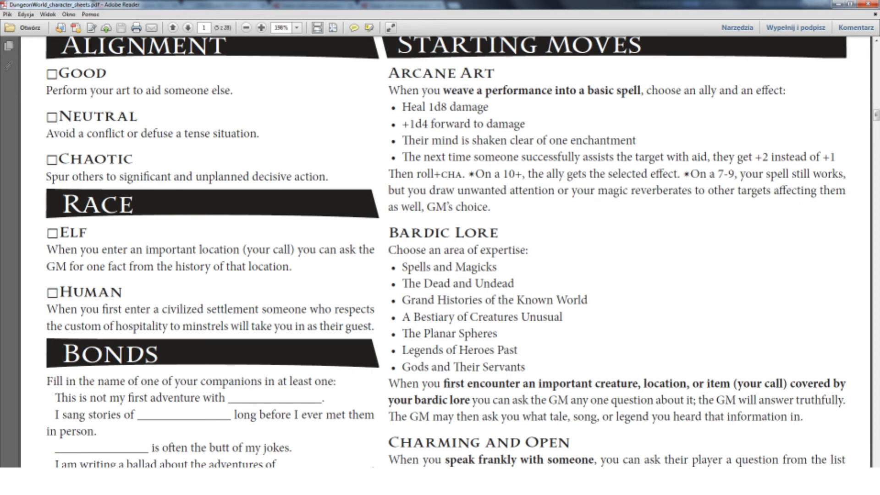
Step: Scroll the character-sheet PDF to the Basic Moves heading with Hack and Slash through Parley
scroll("up", 3)
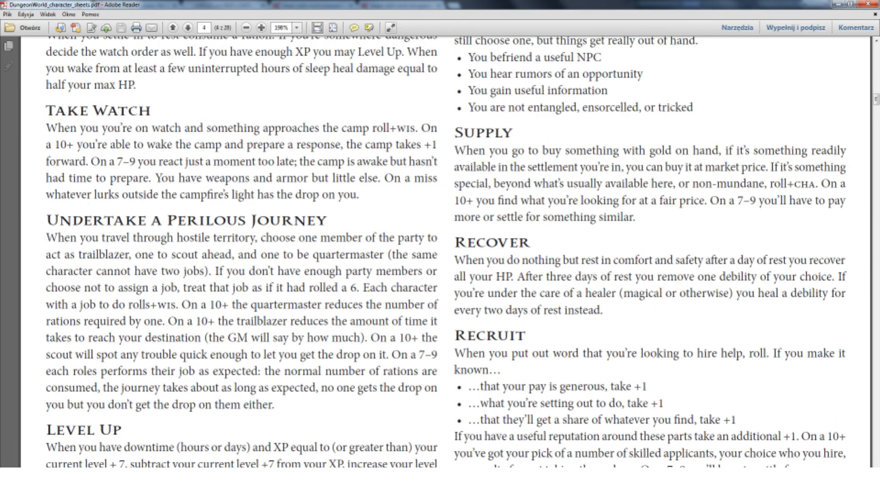
left_click(193, 28)
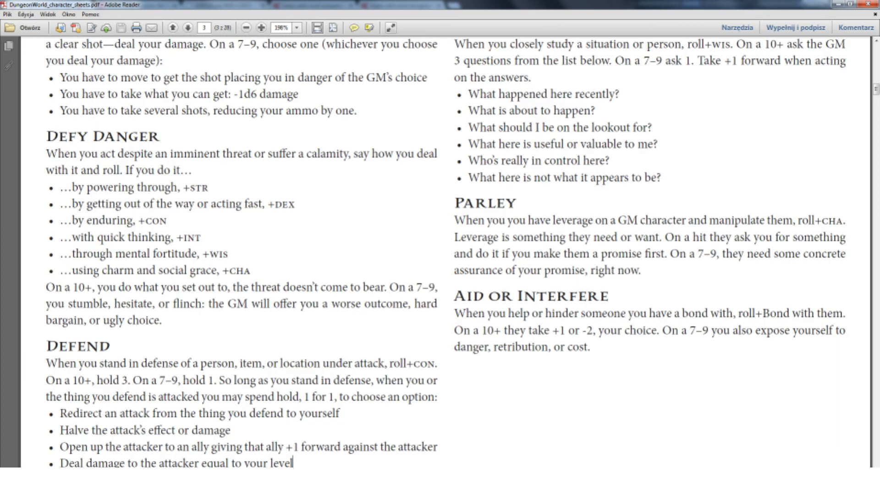
scroll("up", 3)
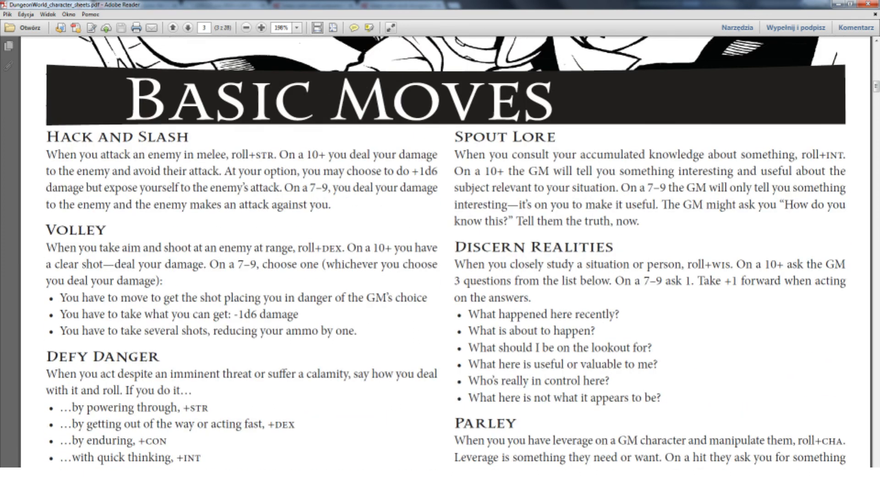
scroll("down", 3)
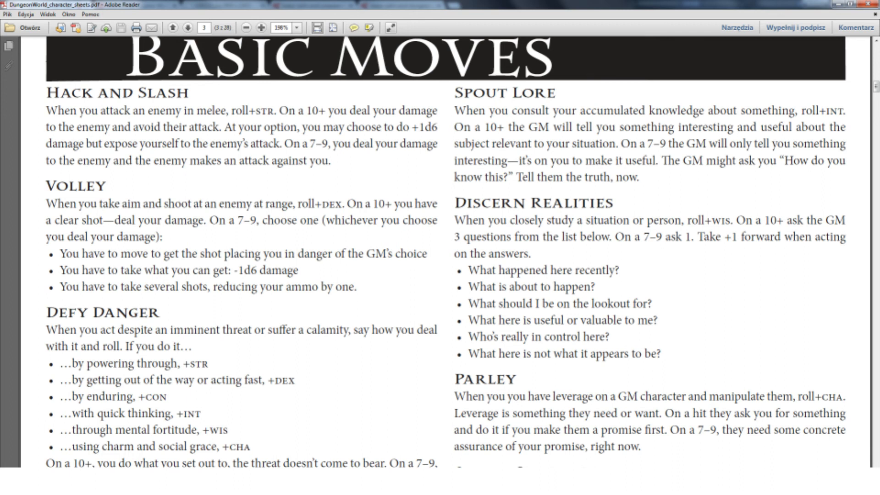
Step: Scroll the PDF back to the Bard's Damage/Armor/HP bar and Starting Moves
scroll("down", 3)
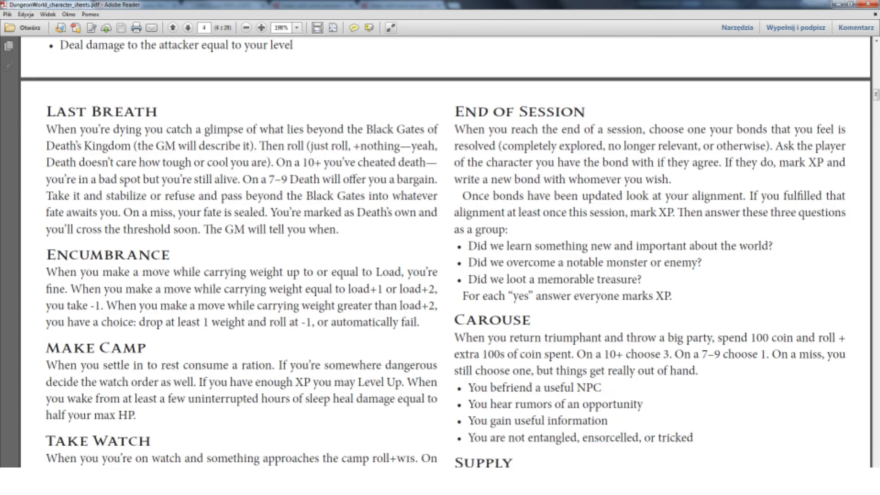
scroll("down", 3)
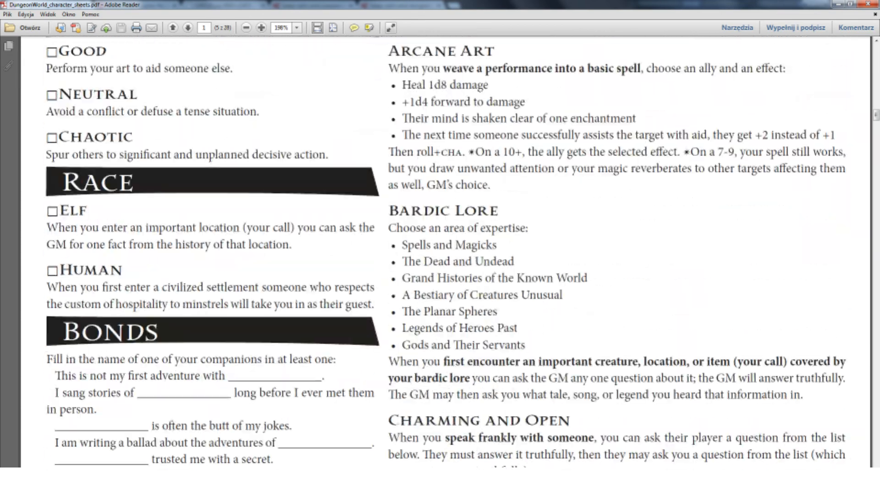
scroll("down", 3)
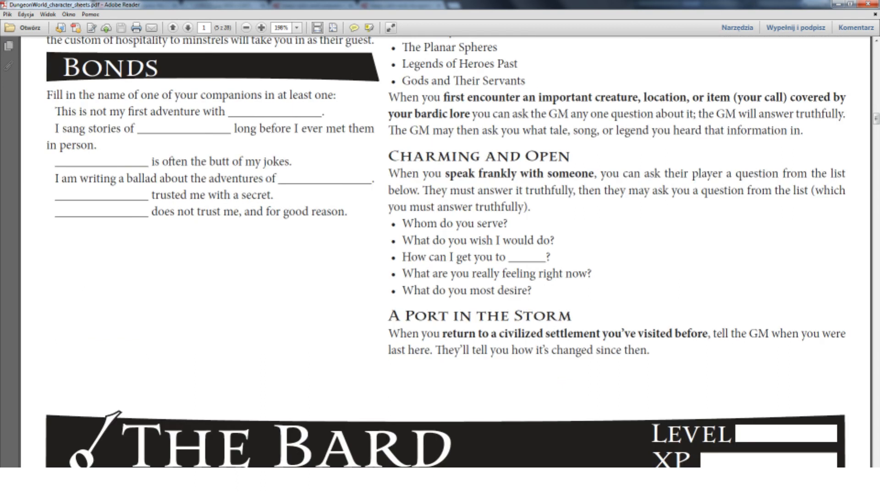
scroll("up", 3)
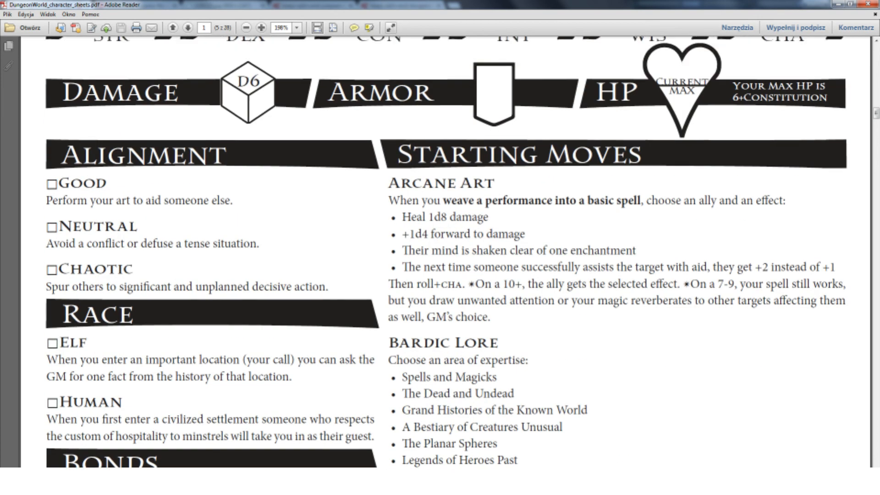
scroll("down", 3)
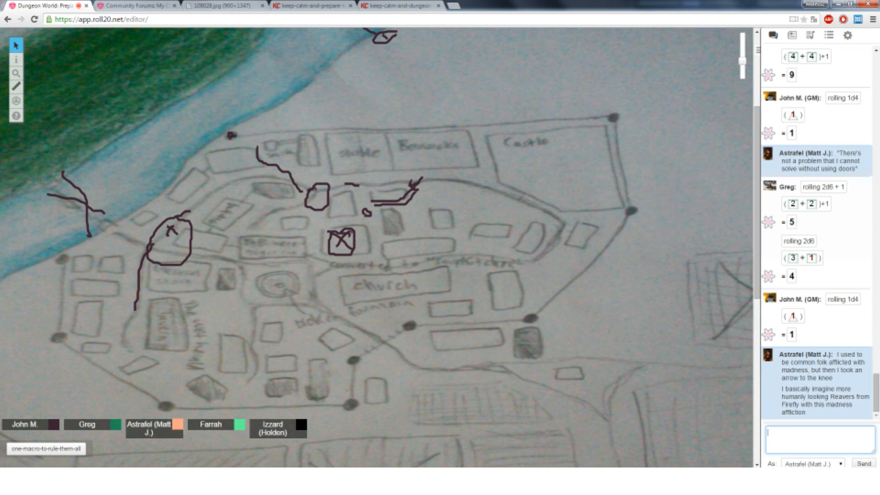
Step: Send the party-name message '"Window Jumping Squad"' to the Roll20 chat
type("Window")
type("I shall name it")
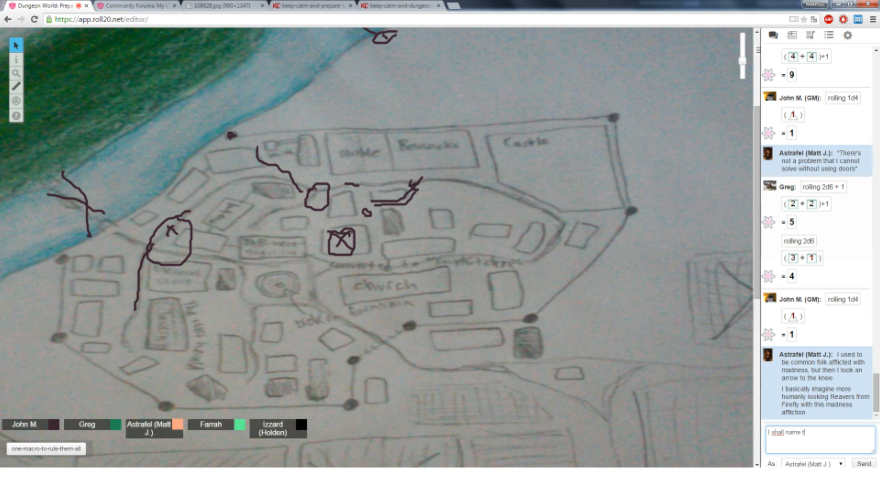
type("hee party")
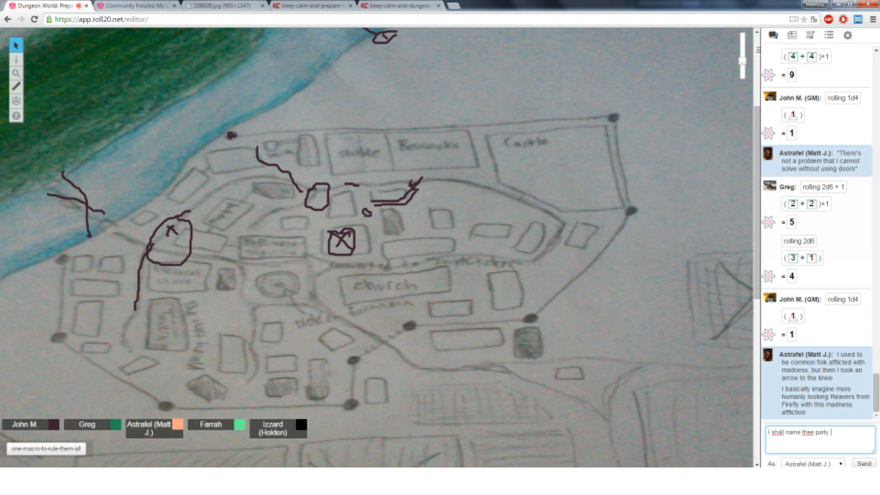
type("\"Window Ju\"")
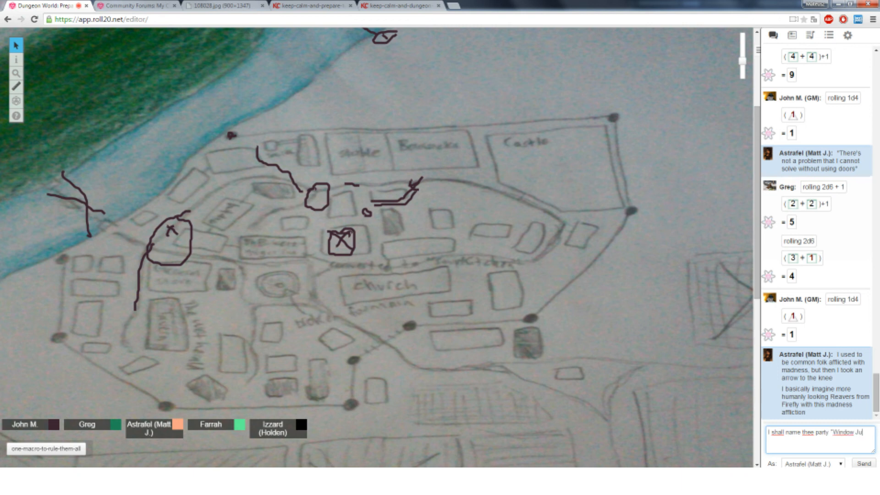
type("Jumping Sq")
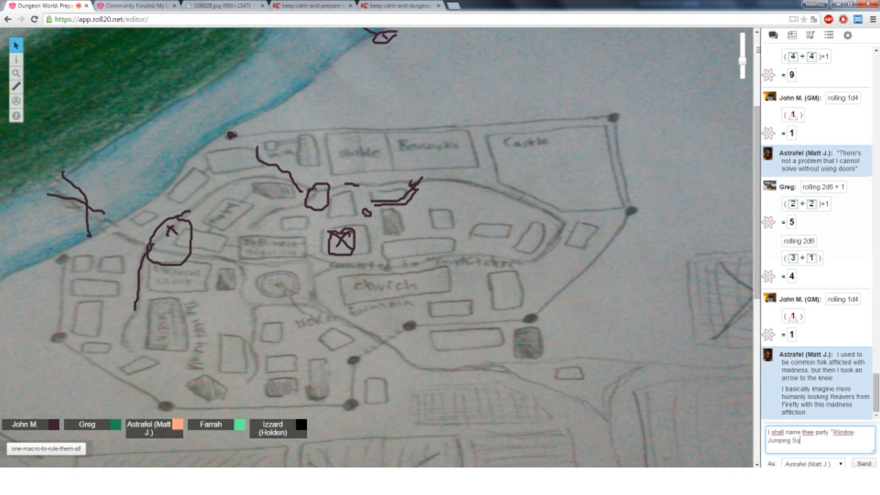
scroll("down", 3)
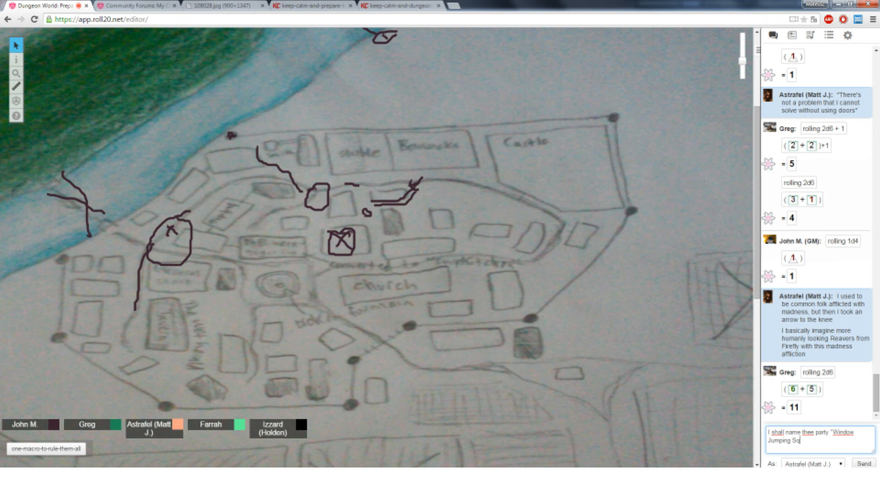
left_click(864, 461)
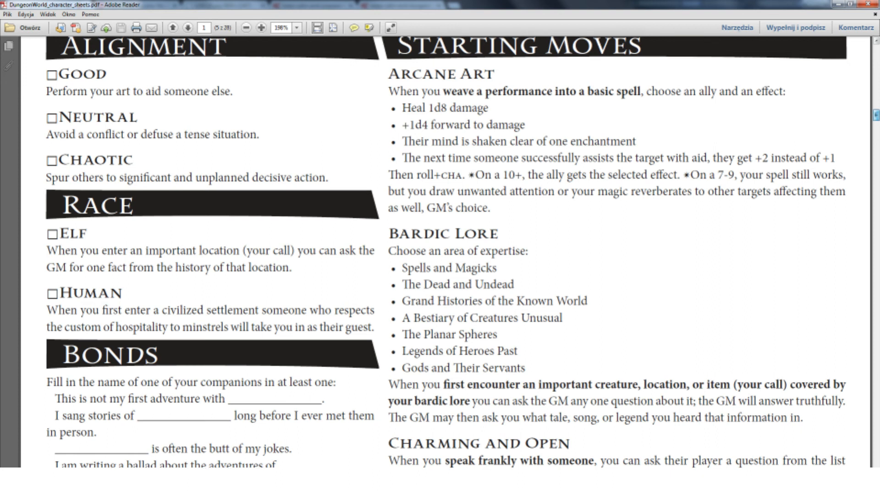
Step: Scroll from Starting Moves down to the Advanced Moves heading on page 2
scroll("up", 3)
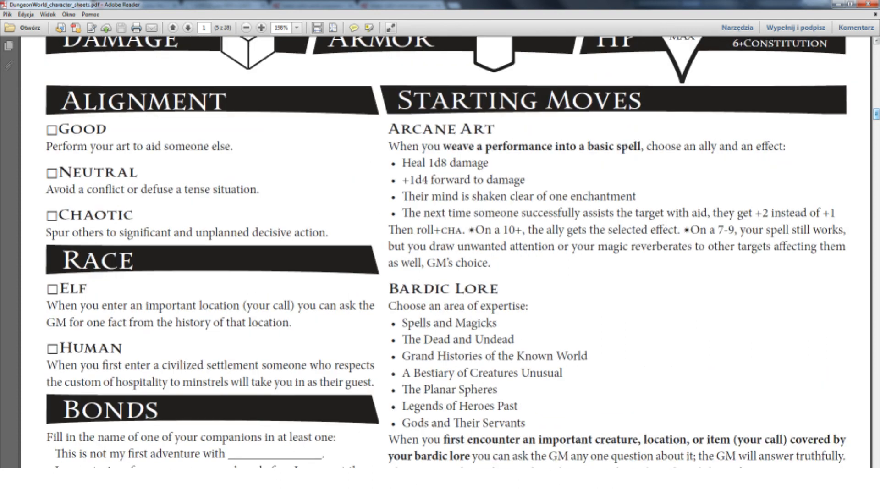
scroll("down", 3)
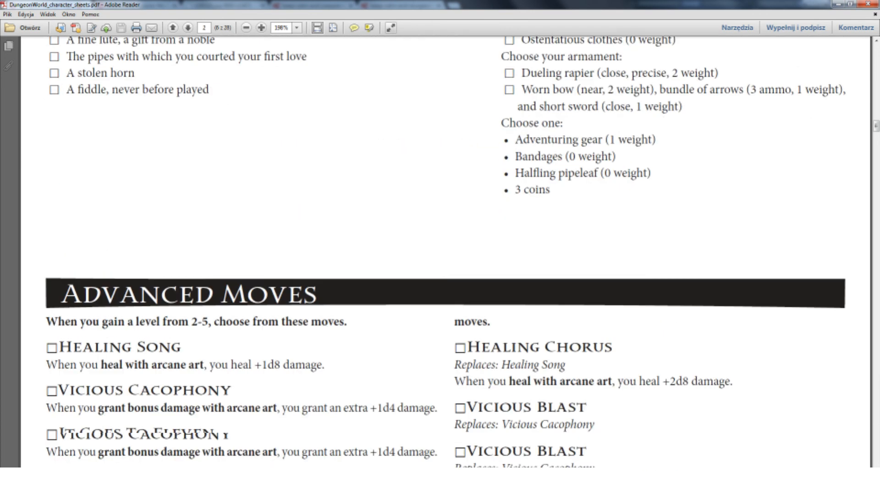
Step: Scroll to page 3 to read Defend and Aid or Interfere
scroll("down", 3)
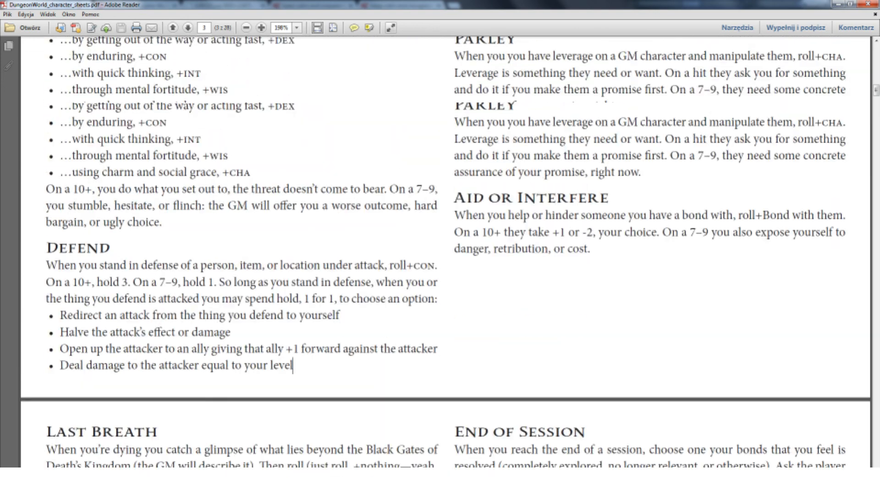
scroll("up", 3)
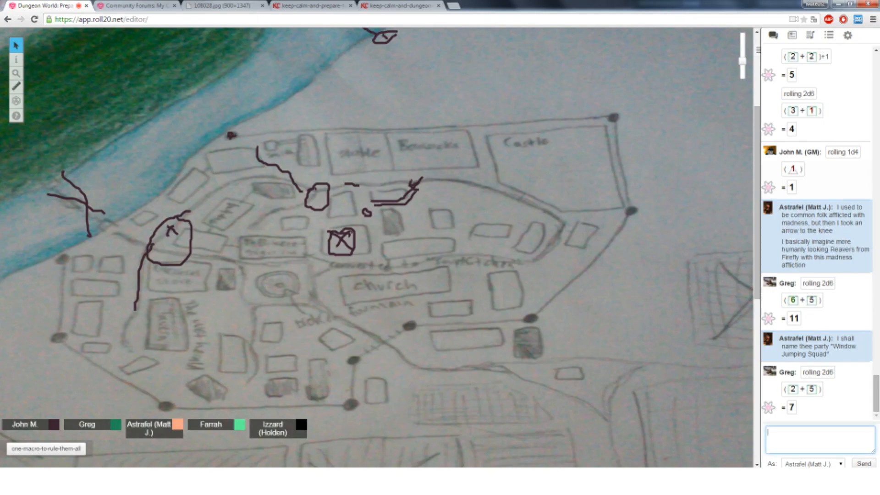
Step: Scroll the chat to the posted 7–9 Volley options: danger, -1d6 damage, or ammo
scroll("down", 3)
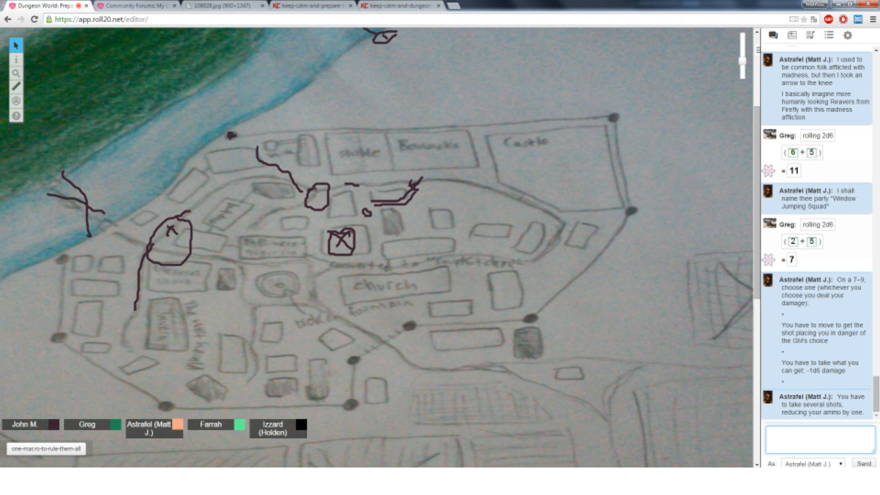
left_click(818, 439)
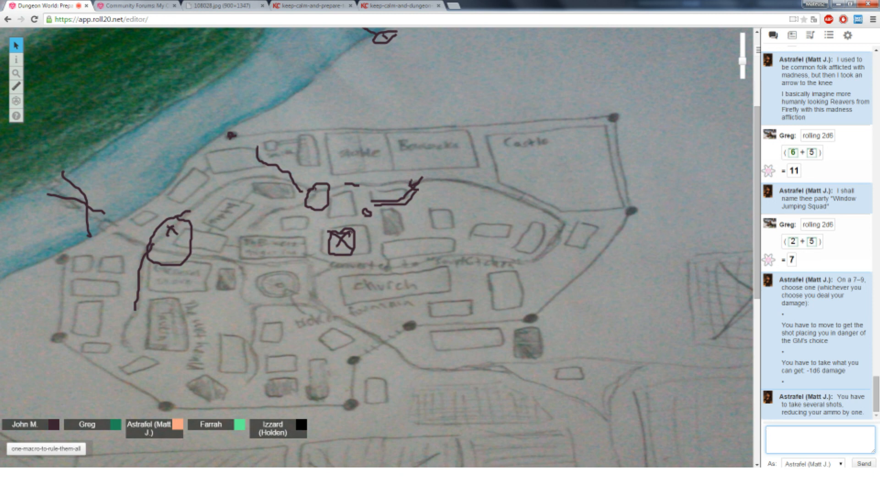
scroll("down", 3)
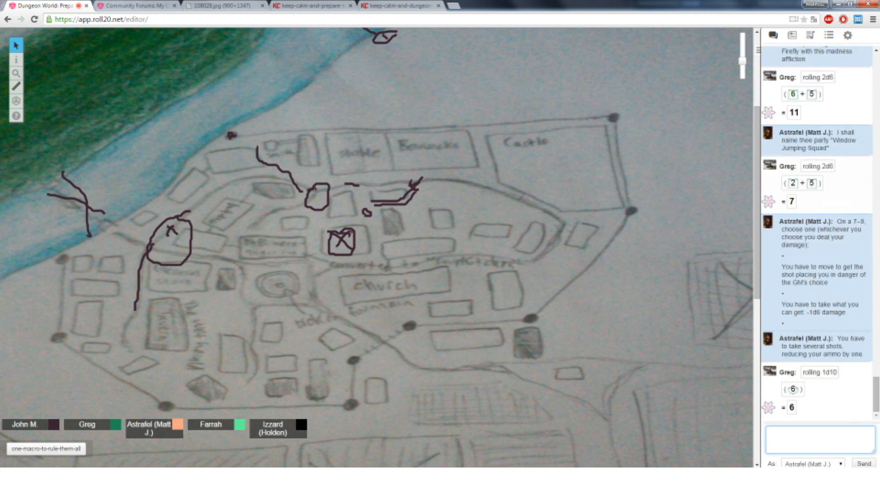